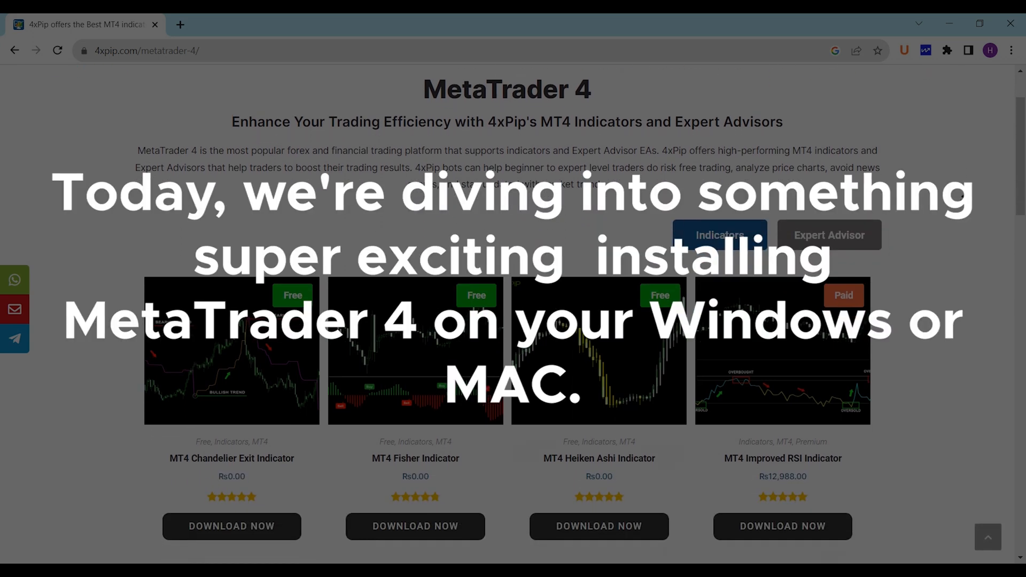
- Start a new Chrome window and go to 4xpip.com
scroll(down, 3)
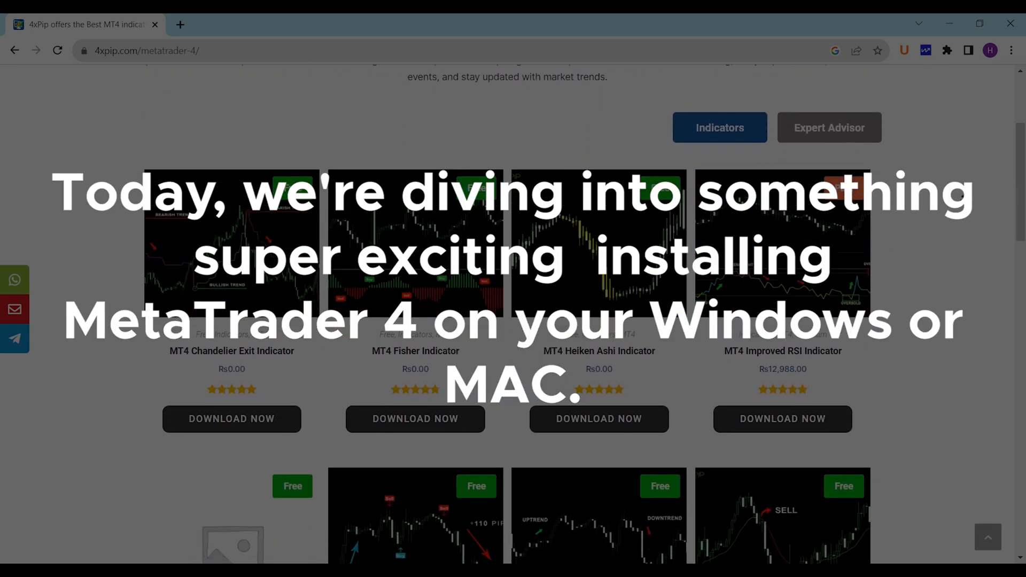
scroll(down, 3)
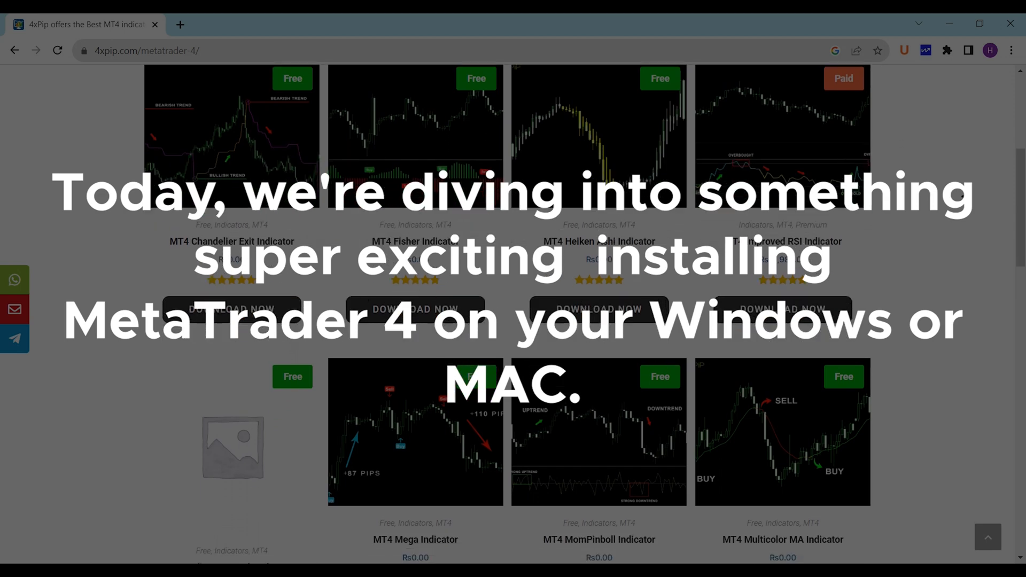
scroll(down, 3)
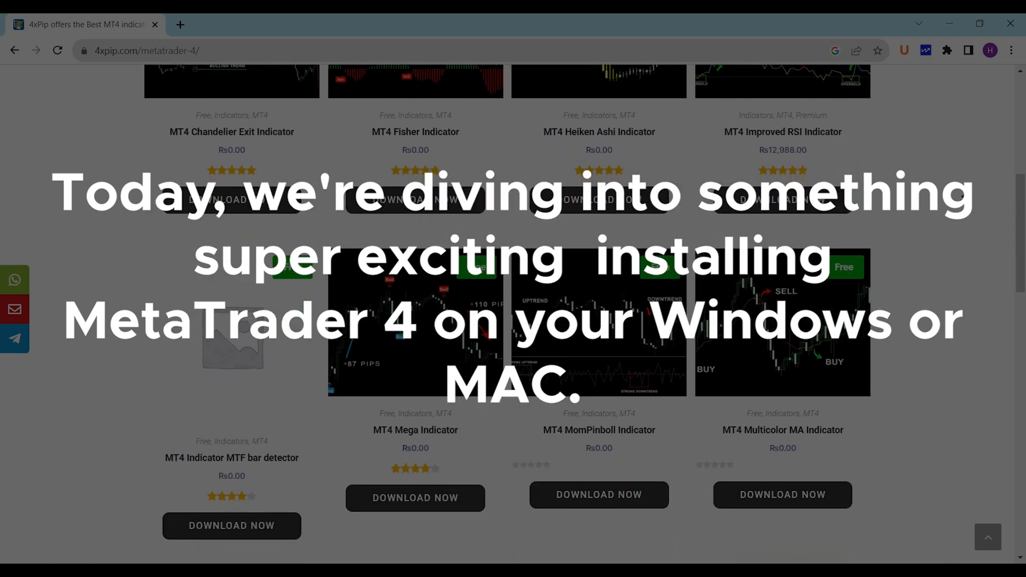
scroll(down, 3)
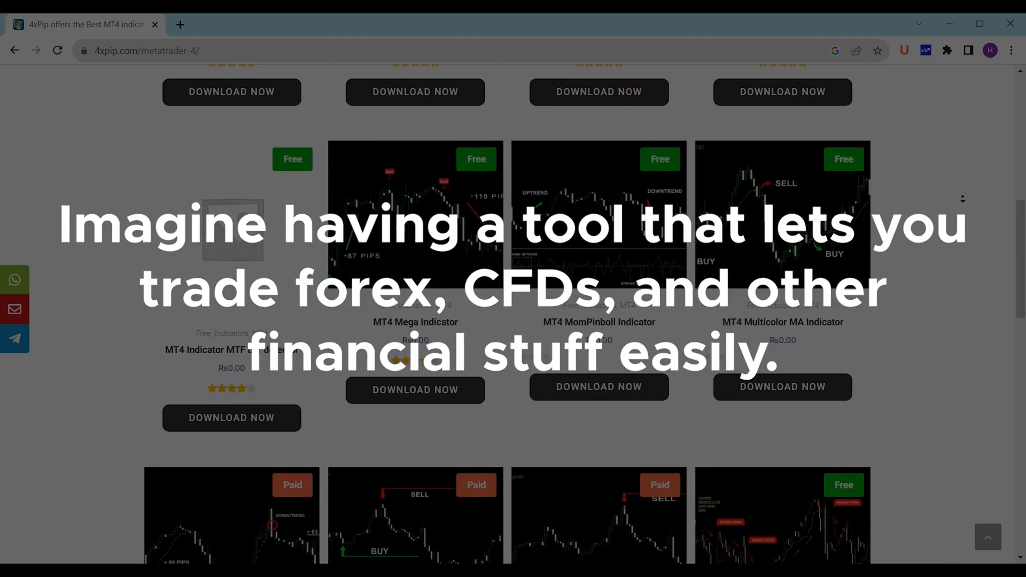
scroll(down, 3)
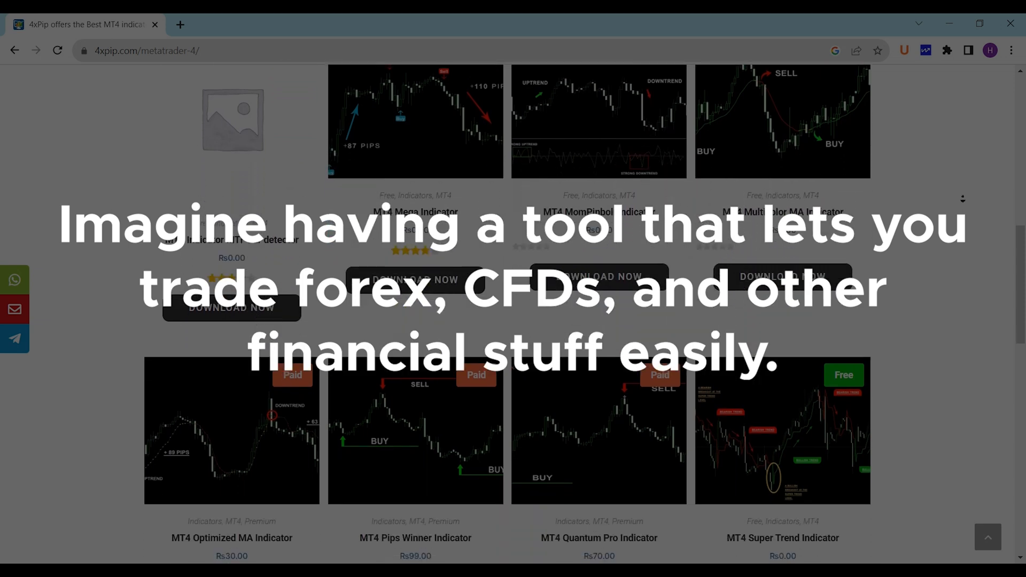
scroll(down, 3)
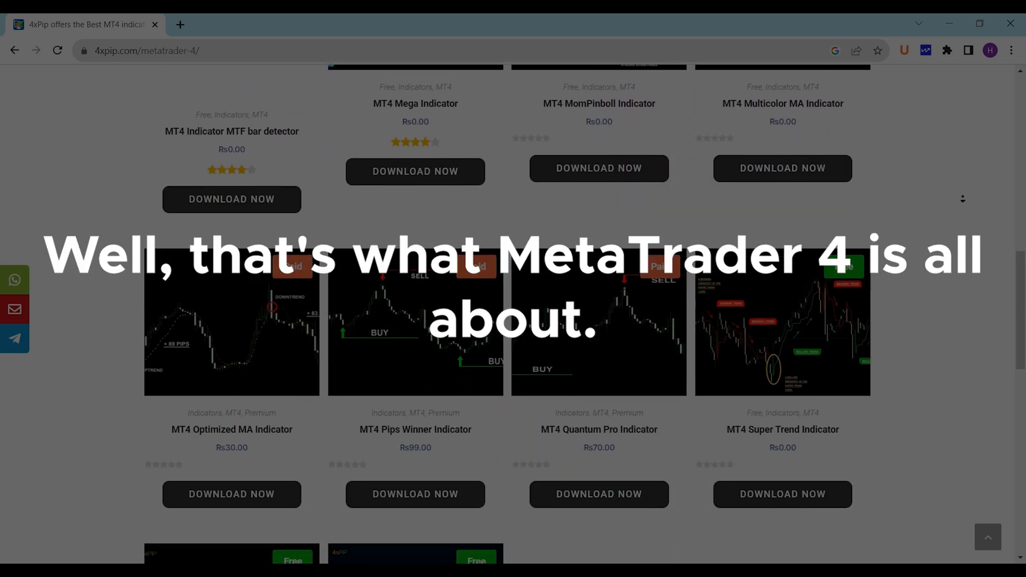
scroll(down, 3)
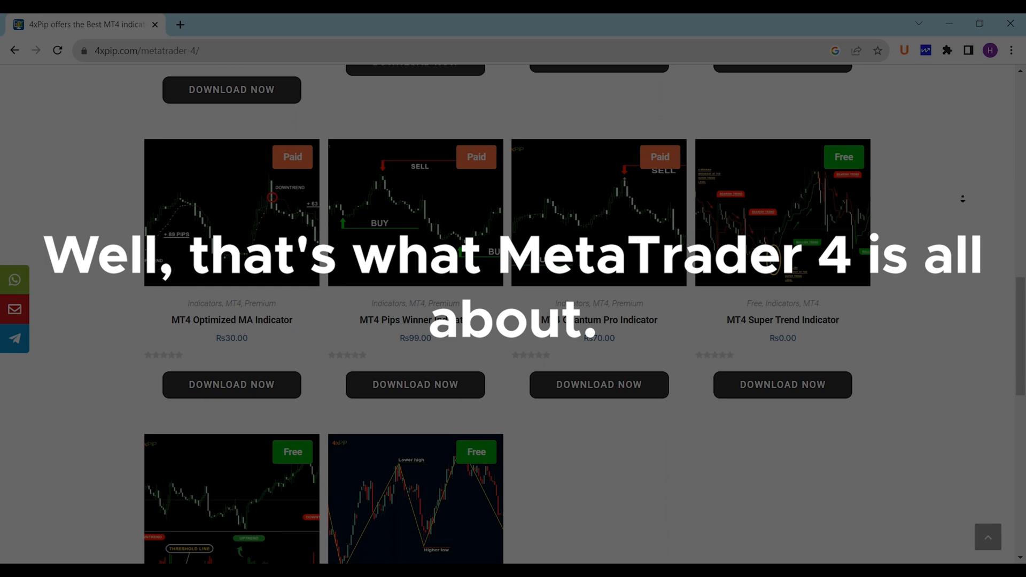
scroll(down, 3)
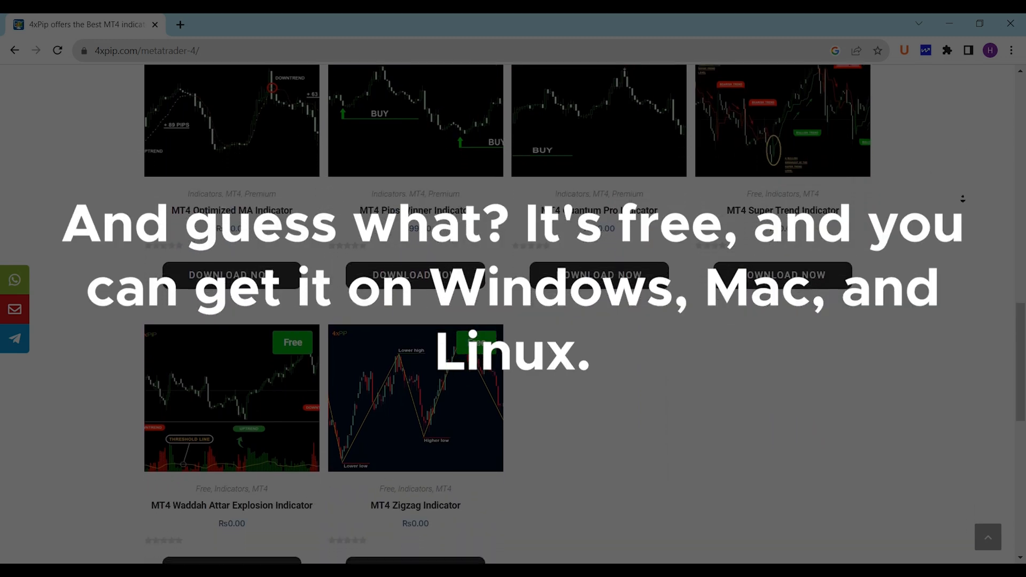
scroll(down, 3)
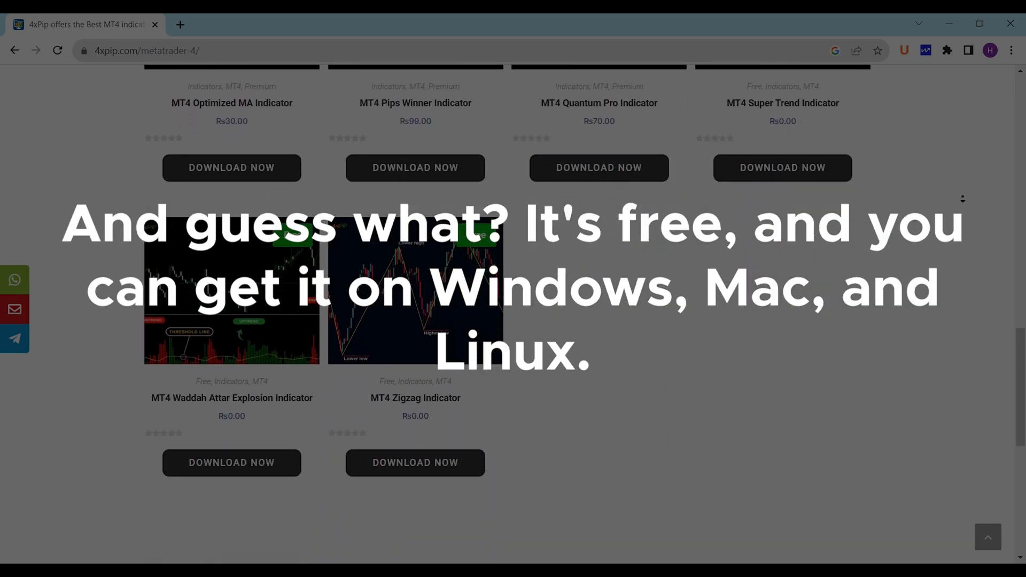
scroll(down, 3)
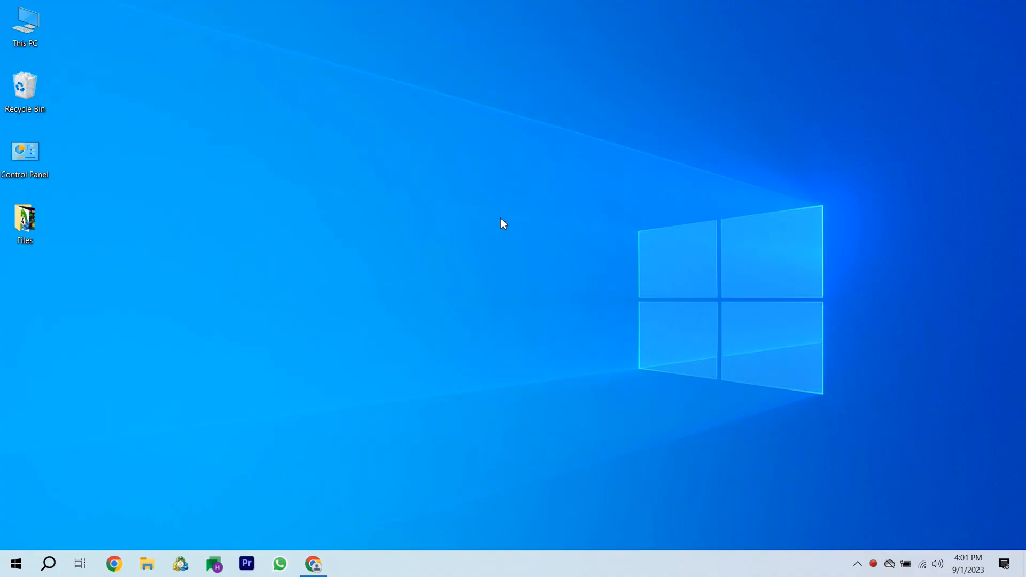
click(313, 563)
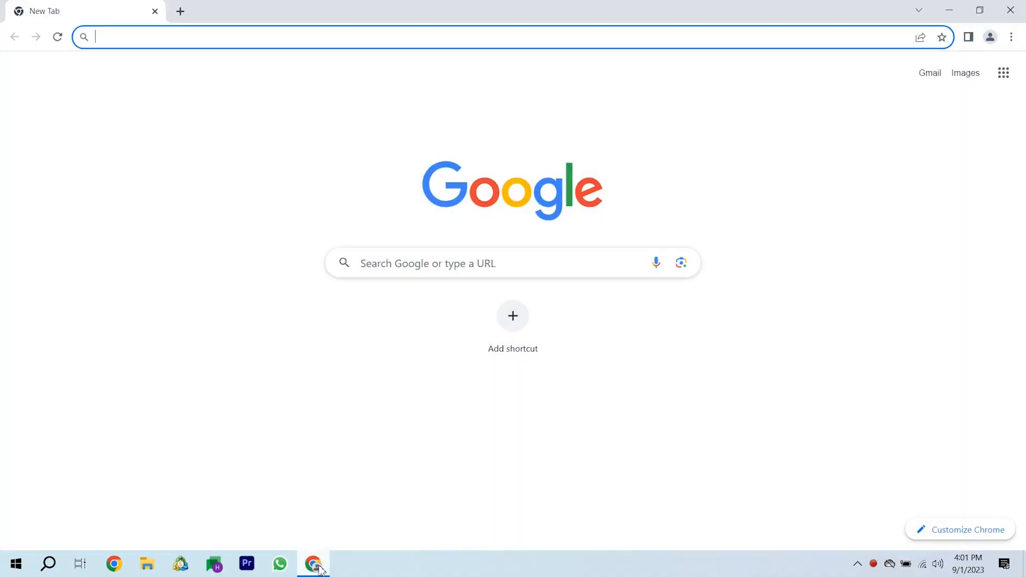
text(4xpip.com)
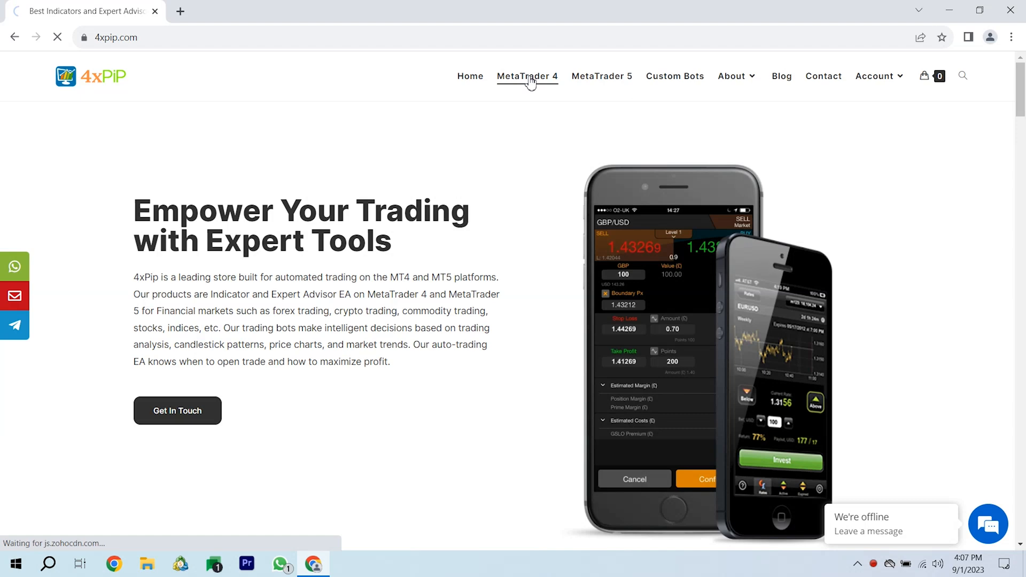
- On 4xPip's MetaTrader 4 page, download the Windows installer
click(527, 75)
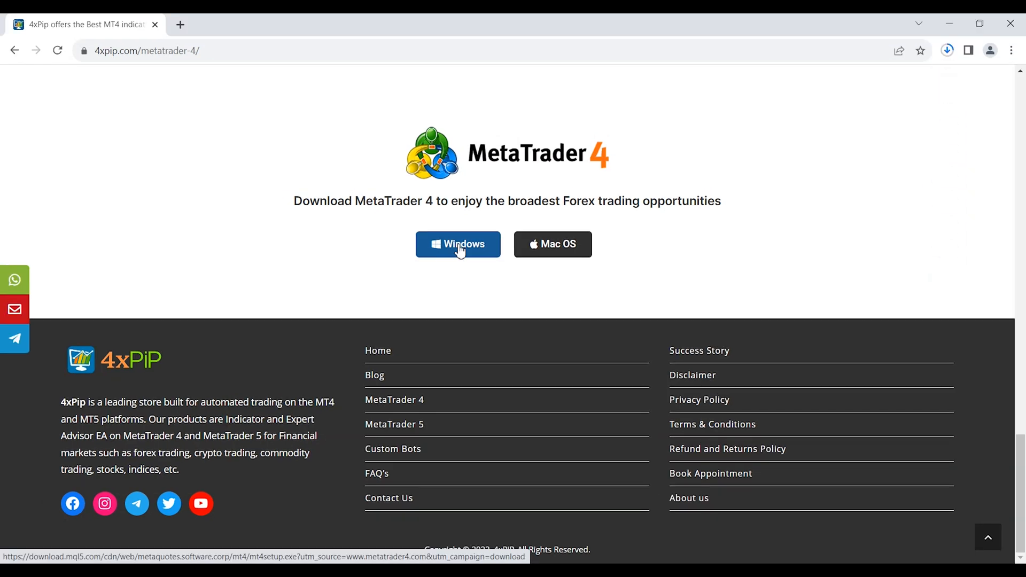
click(459, 243)
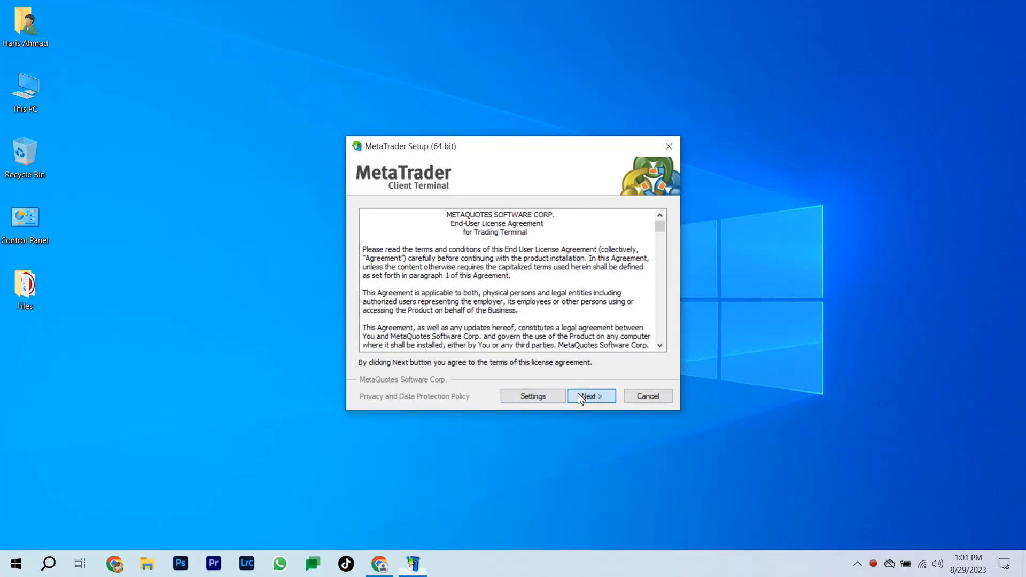
- Accept the license to finish installing, then launch MetaTrader from its desktop shortcut
click(590, 396)
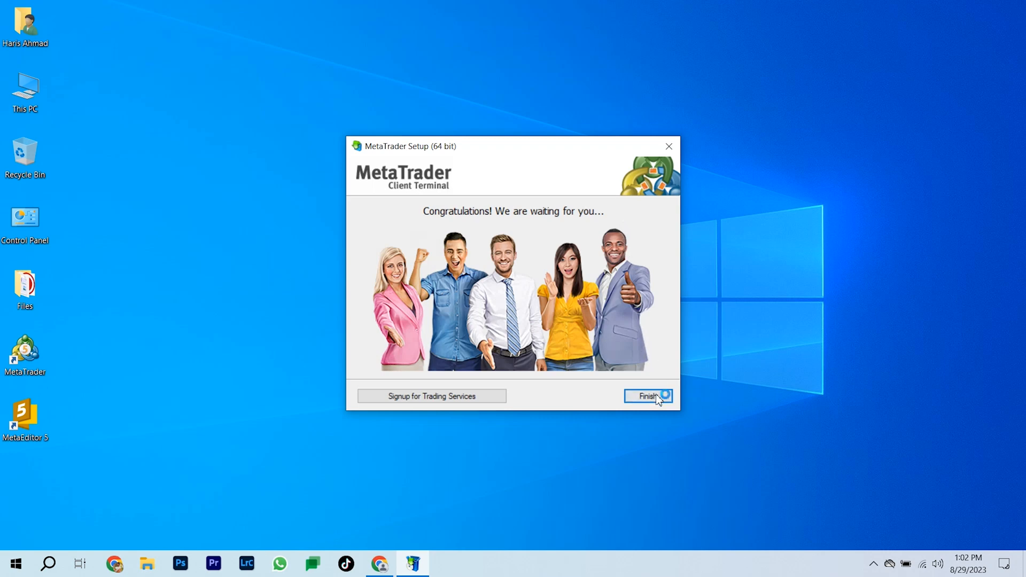
right_click(25, 354)
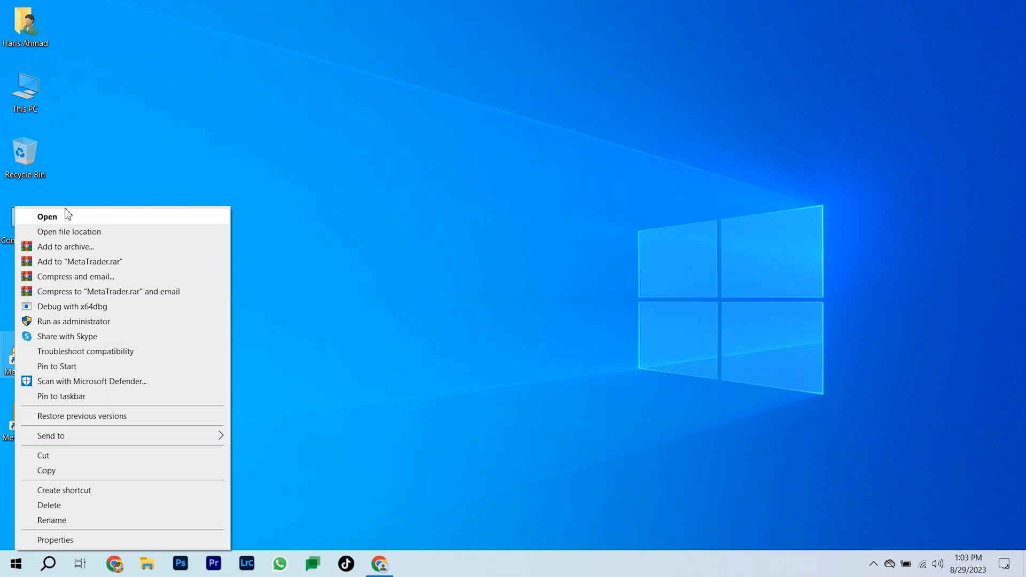
click(586, 219)
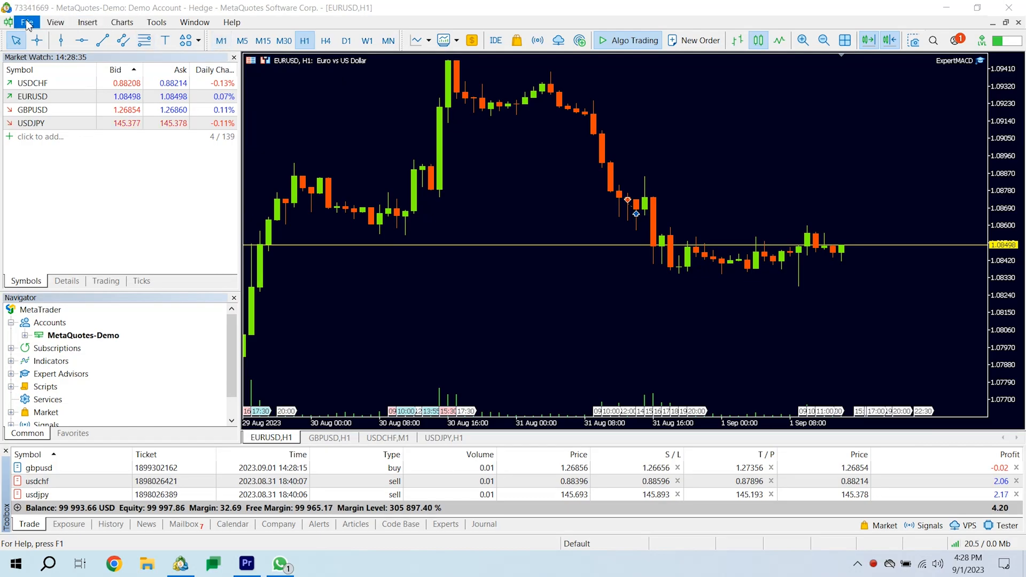
- Via File > Open an Account, choose MetaQuotes Software Corp., a demo account, and enable hedging
click(27, 21)
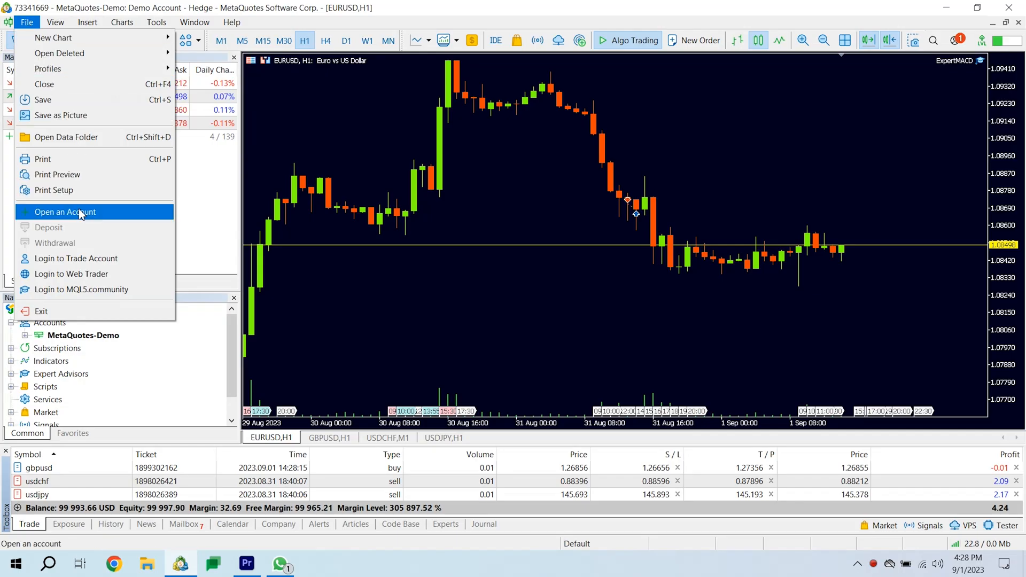
click(66, 211)
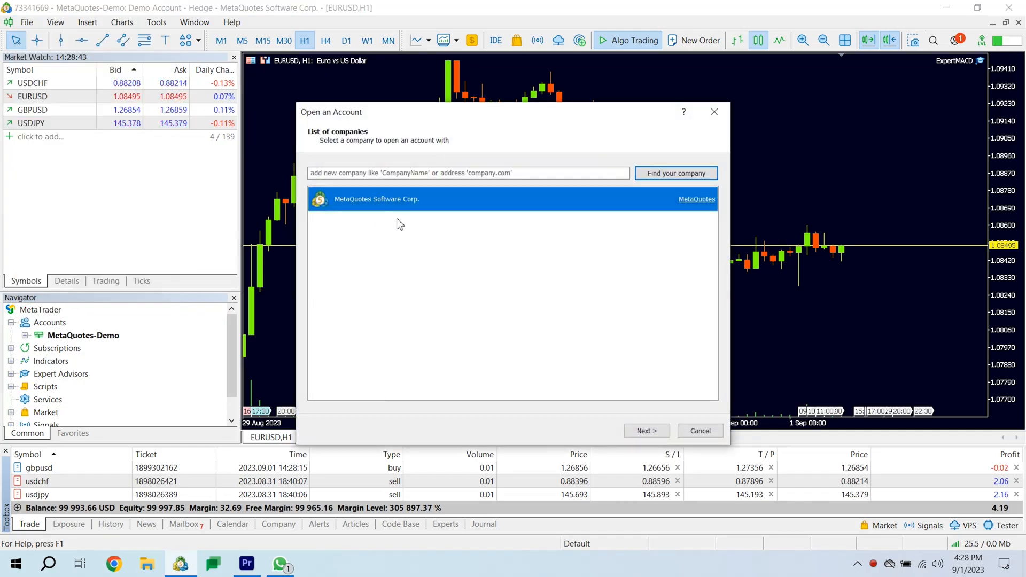
click(645, 430)
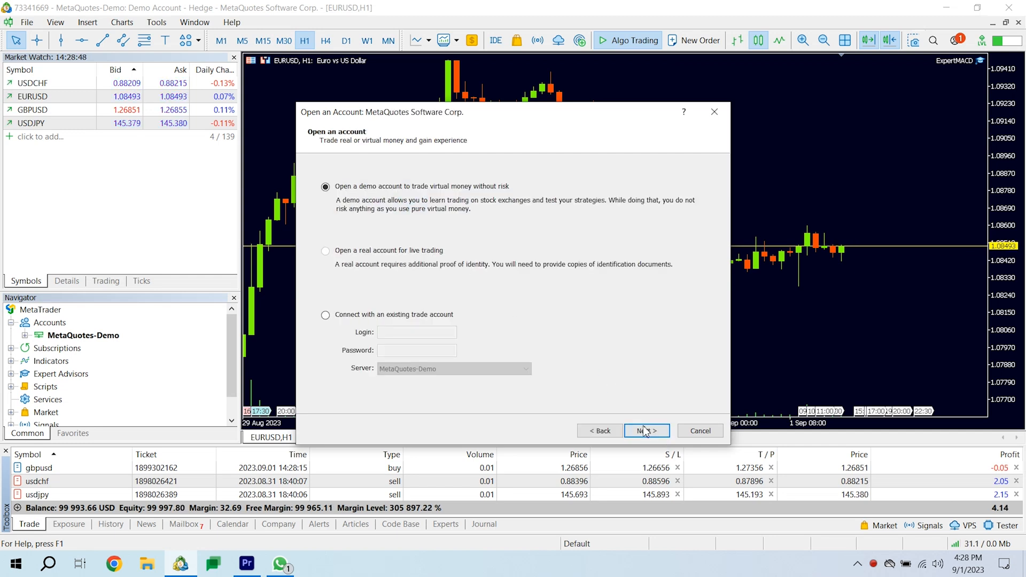
click(645, 431)
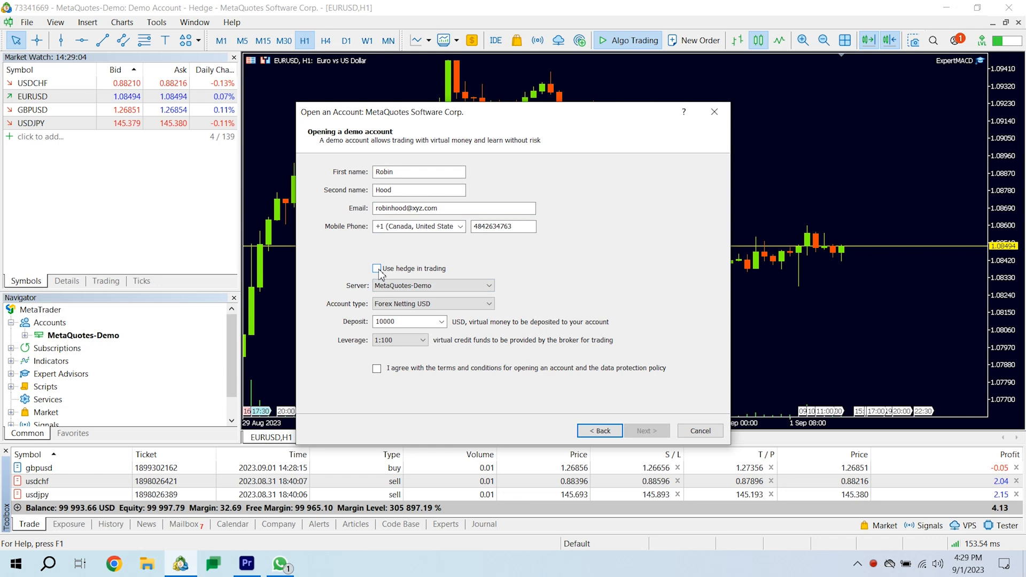
click(646, 431)
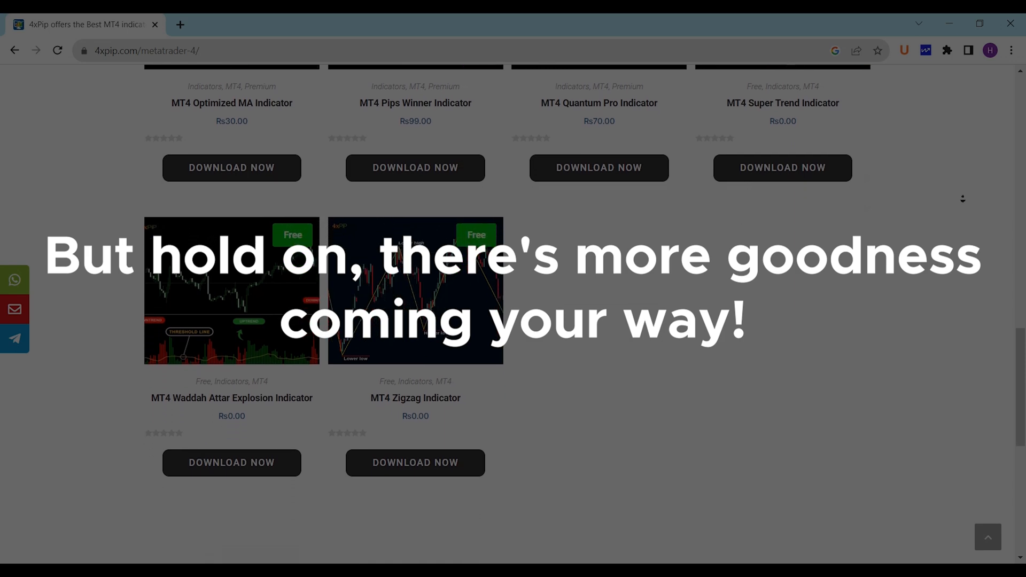
scroll(down, 3)
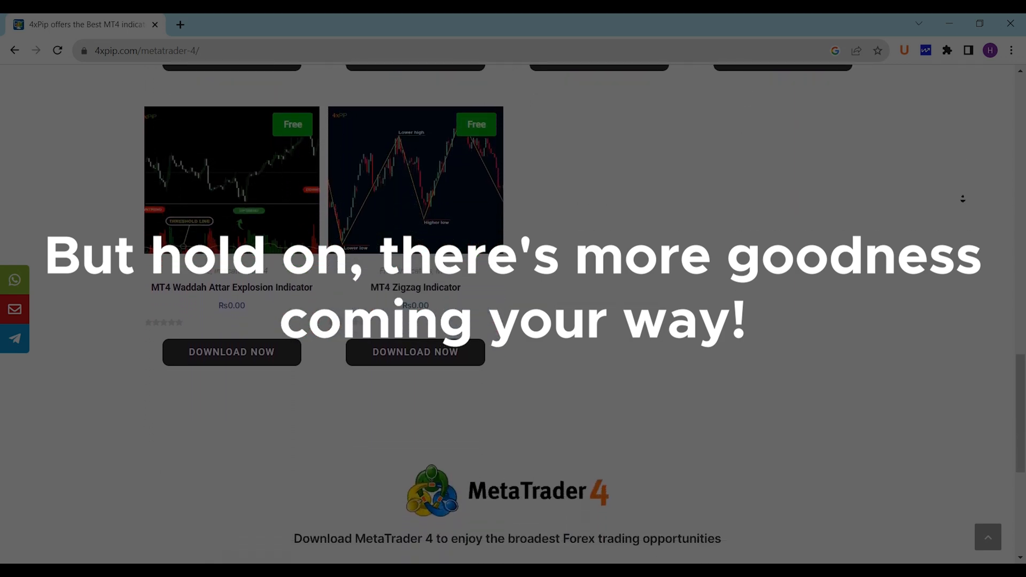
click(179, 563)
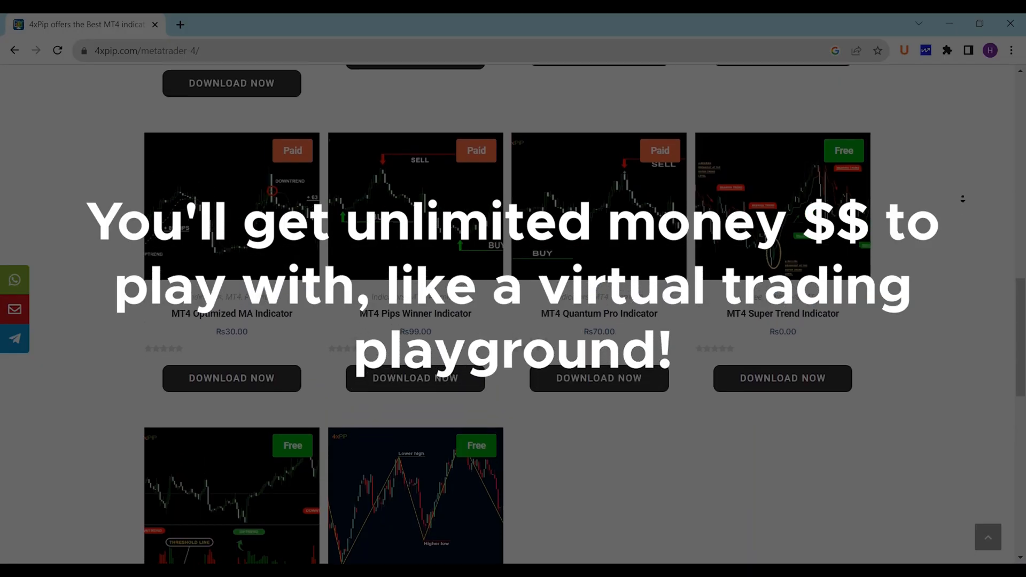
scroll(up, 3)
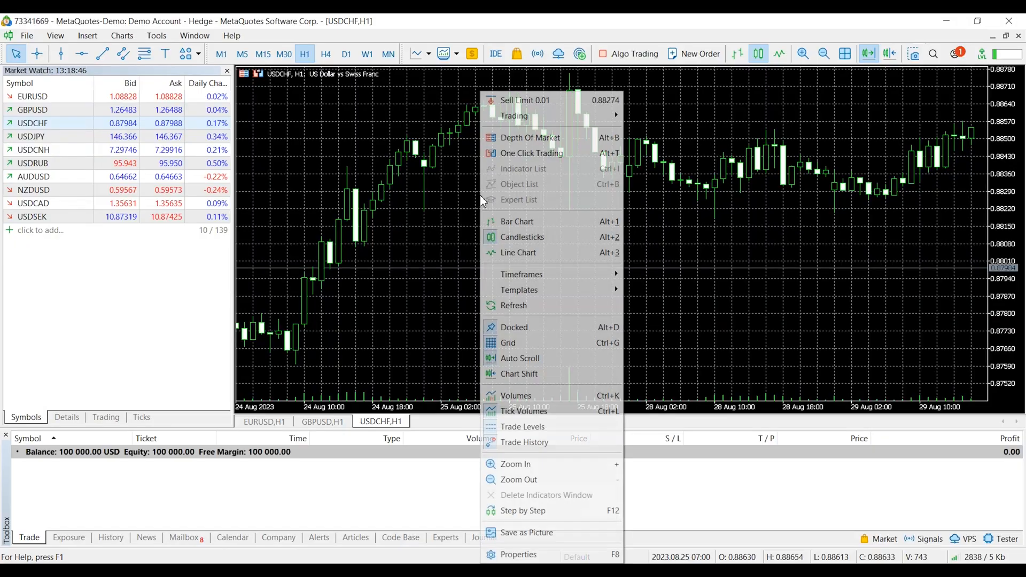
- From the USDCHF H1 chart's Properties, view the Show settings and then the Colors scheme
click(517, 554)
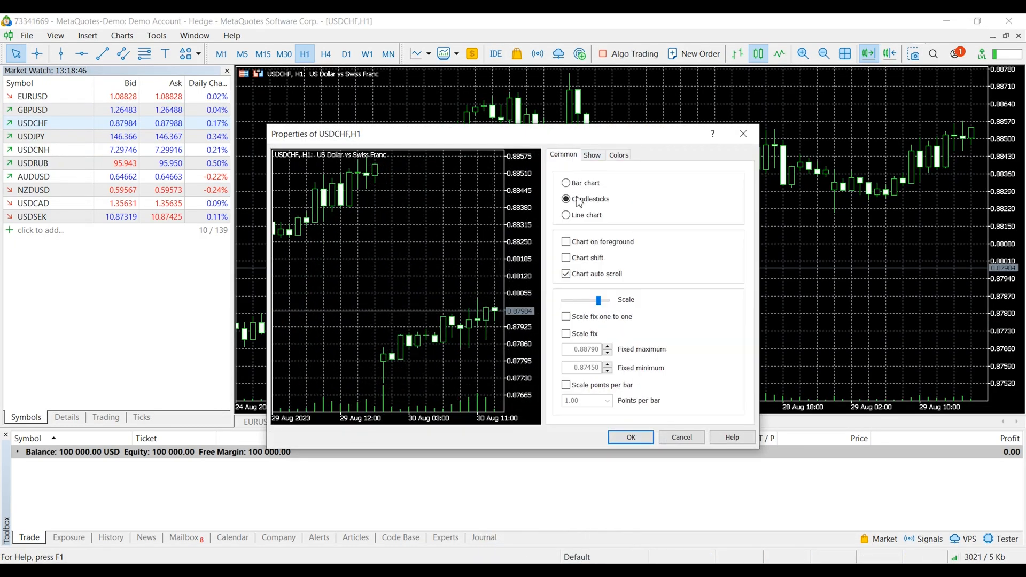
click(591, 155)
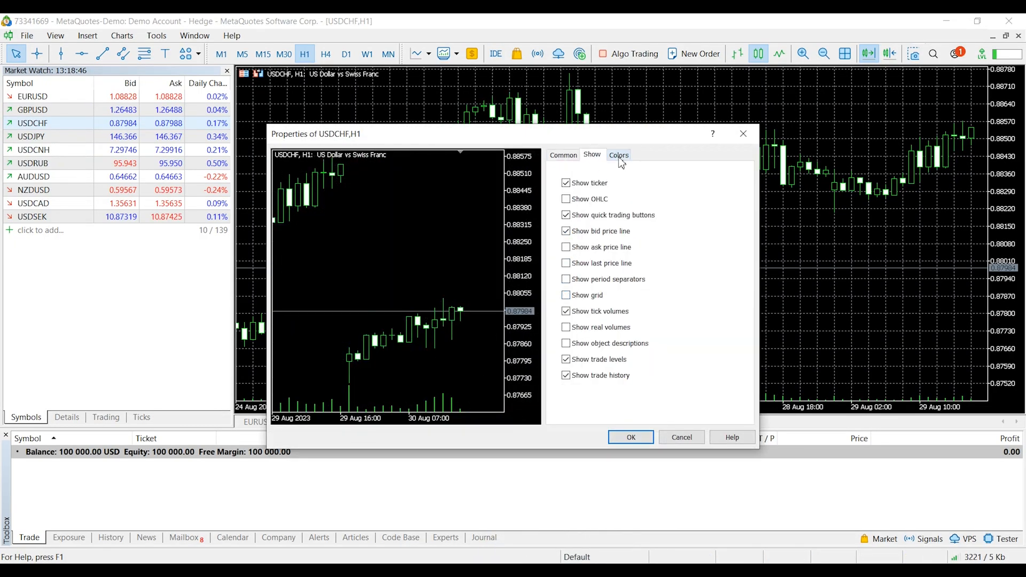
click(619, 154)
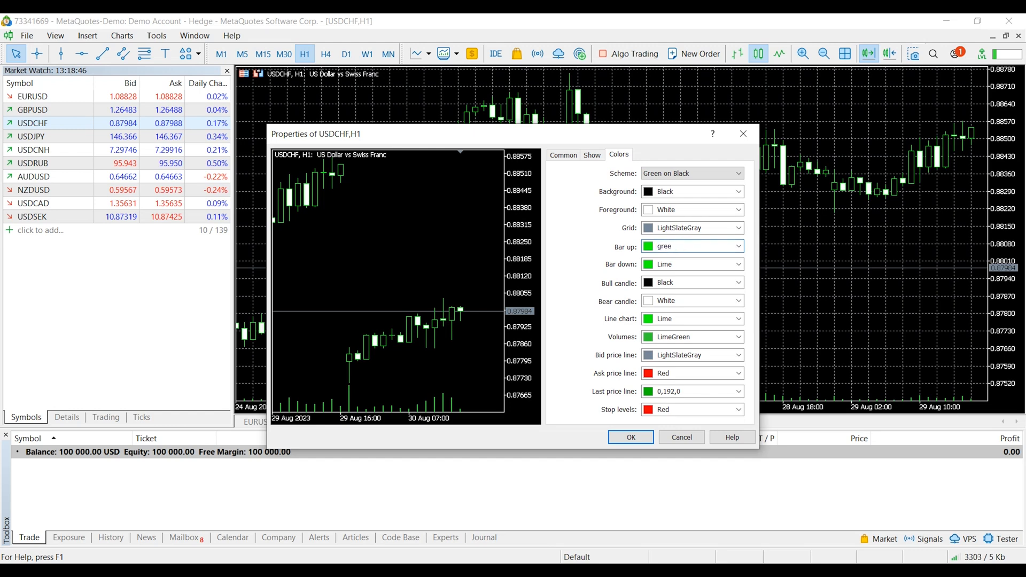